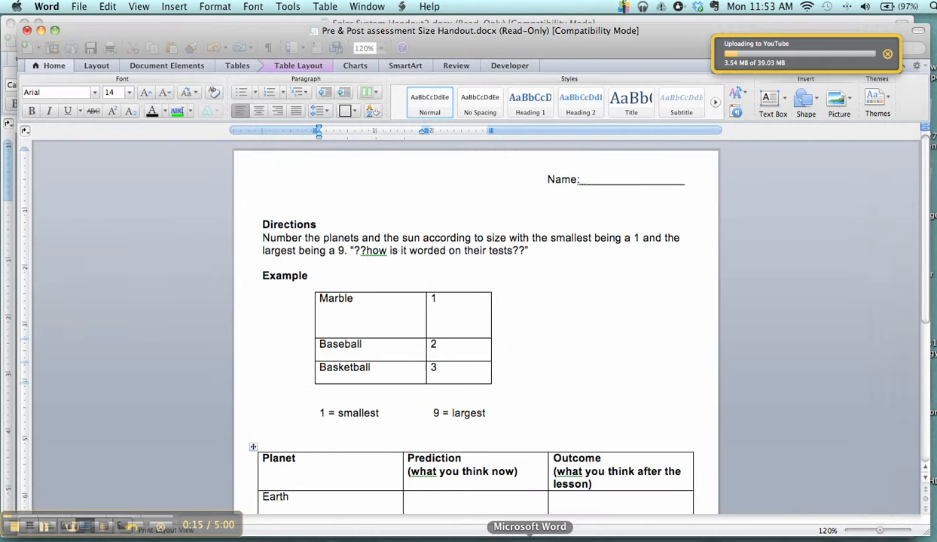
Step: Paste the planets picture into the Marble cell and dismiss its context menu
right_click(366, 316)
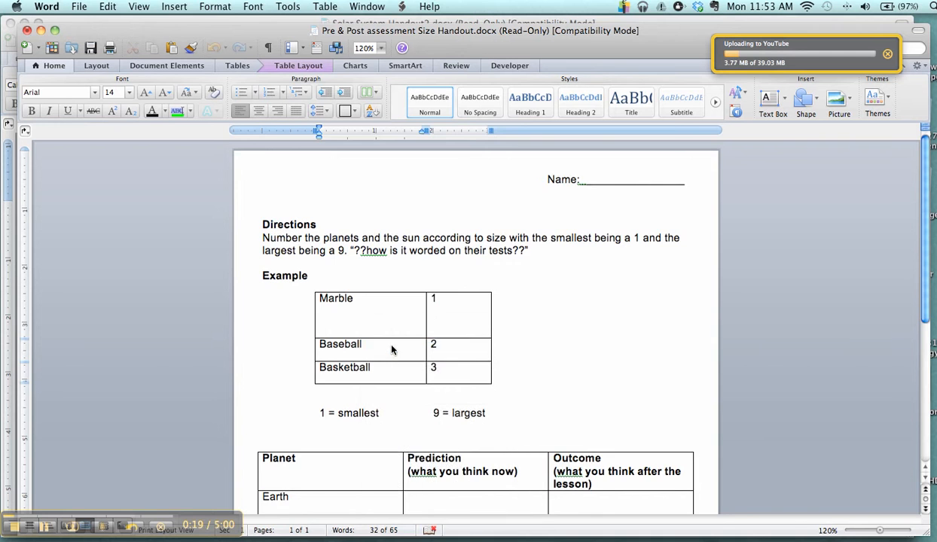
scroll(down, 3)
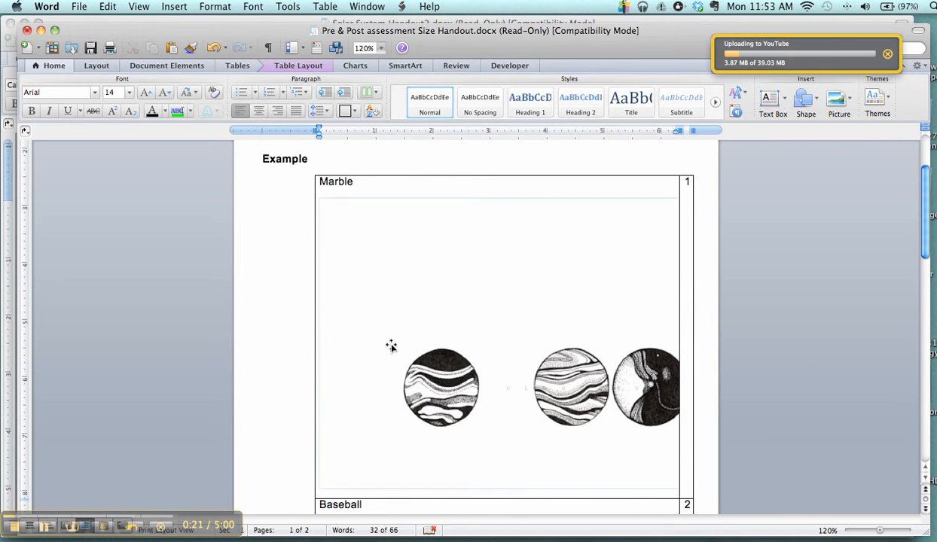
mouse_move(411, 282)
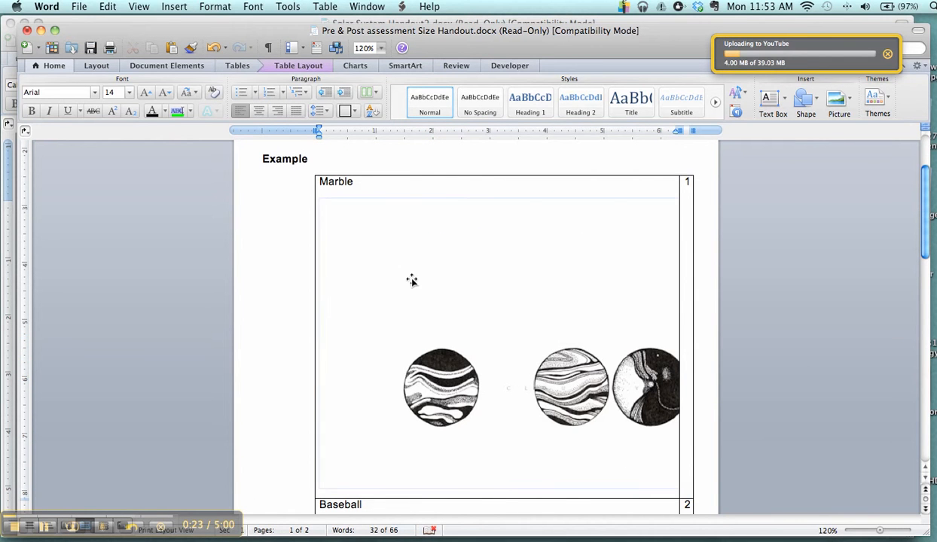
right_click(413, 281)
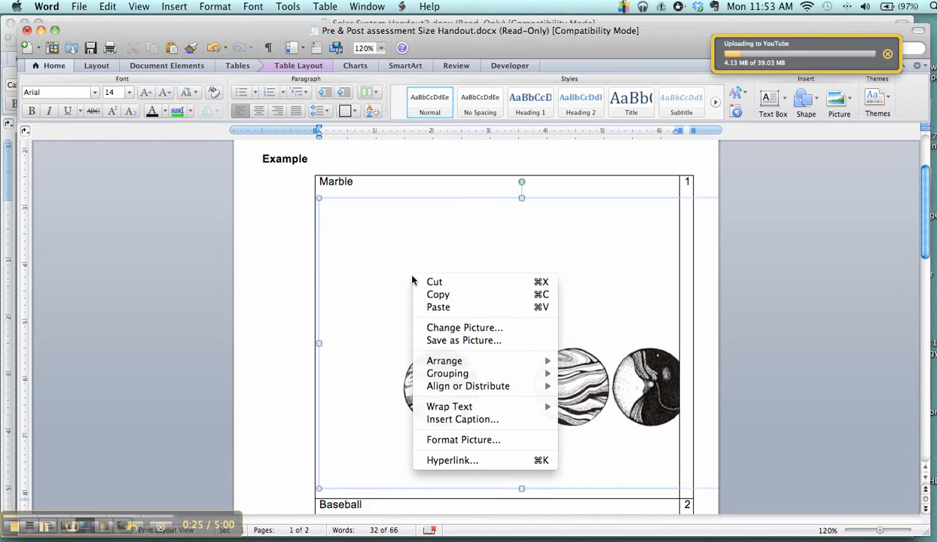
mouse_move(433, 282)
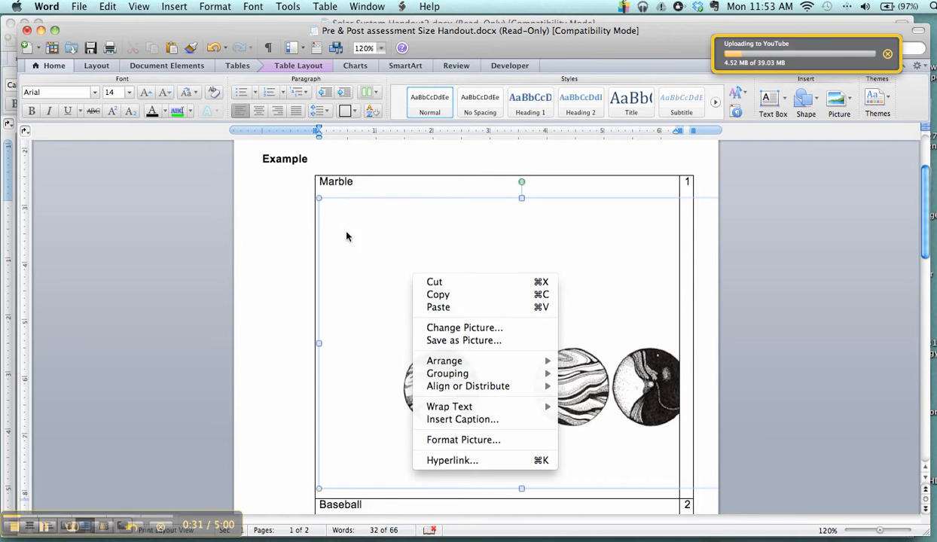
click(370, 315)
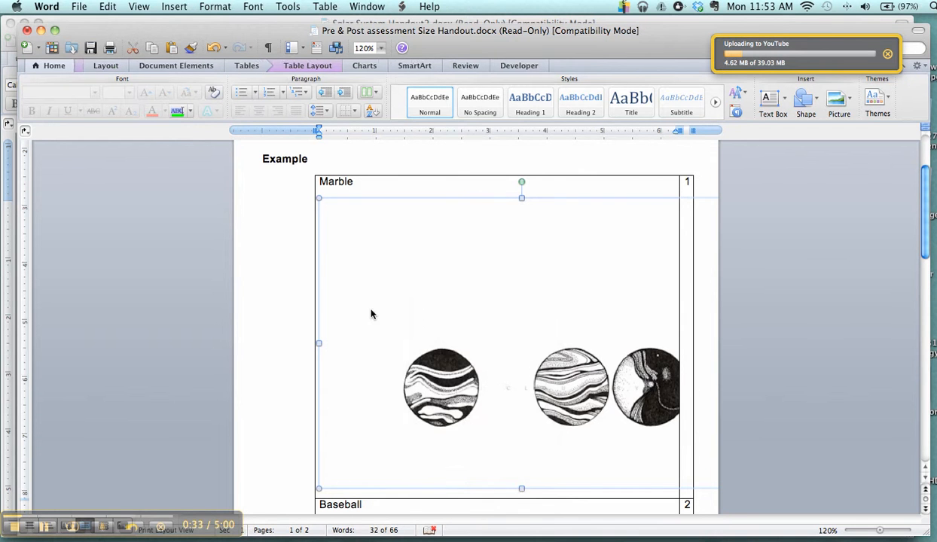
Step: Reduce the planets picture to a small size via Format Picture so the table is compact
right_click(371, 315)
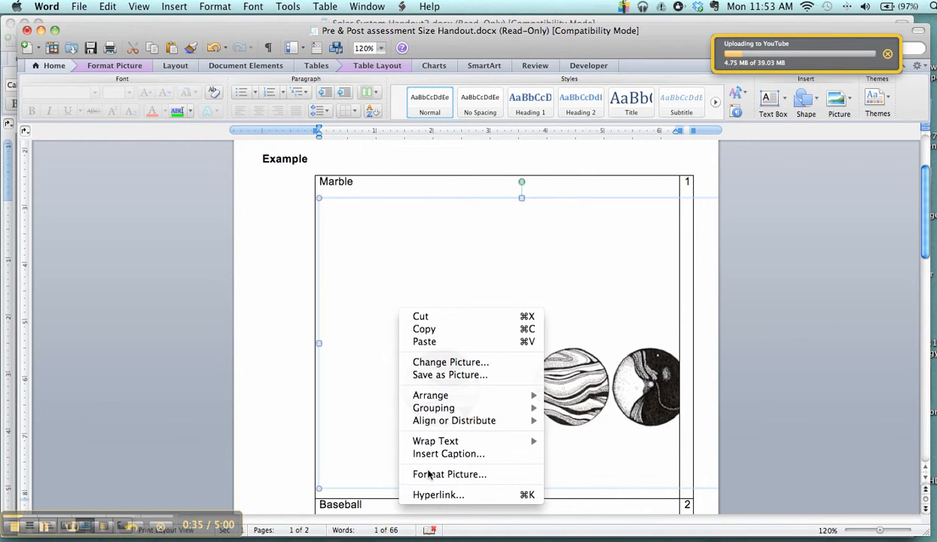
mouse_move(449, 475)
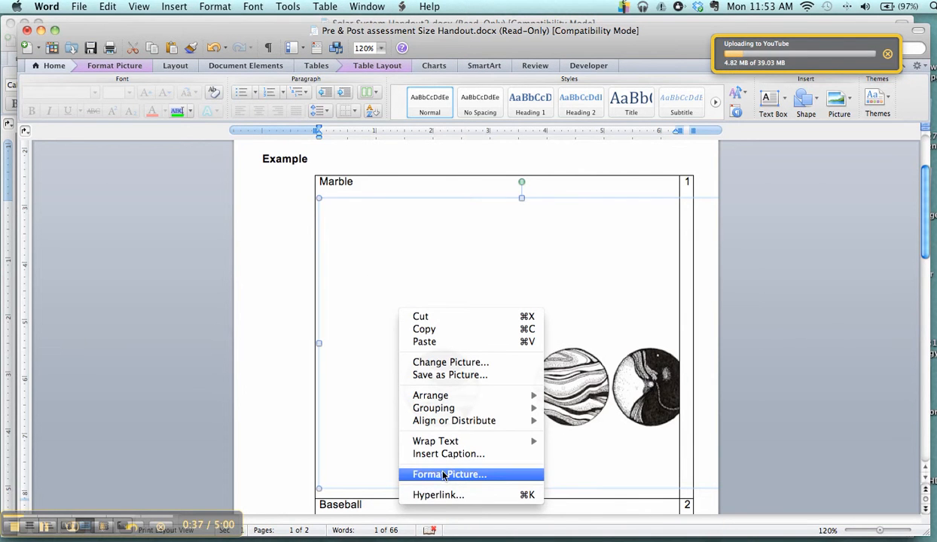
click(449, 475)
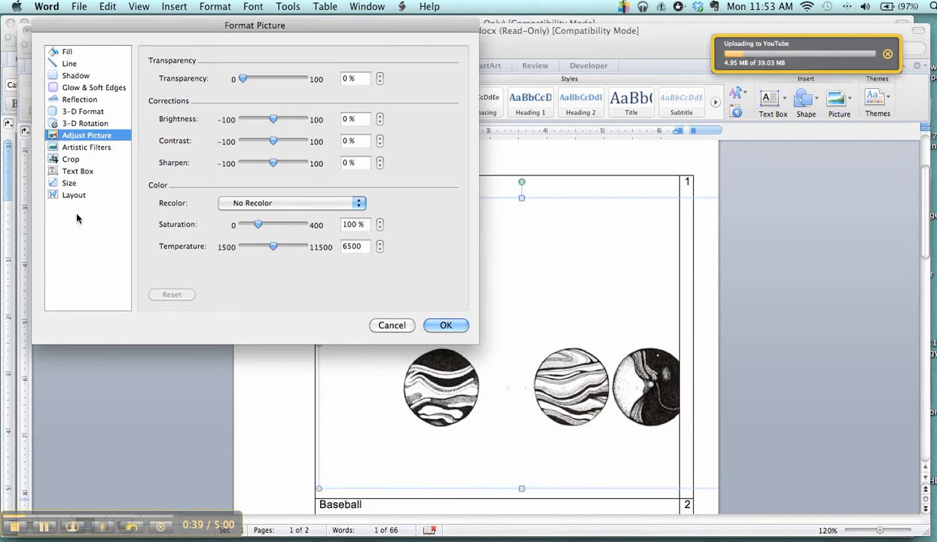
click(69, 160)
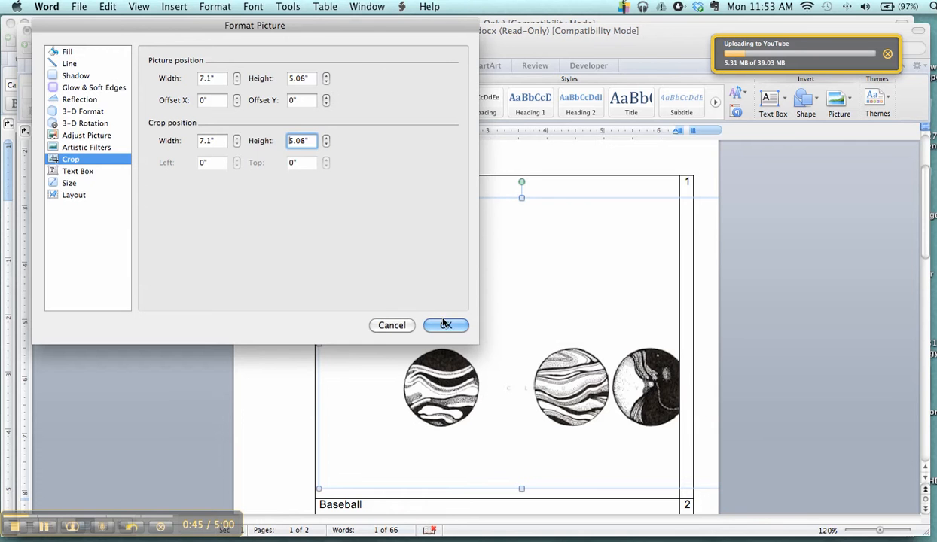
click(445, 325)
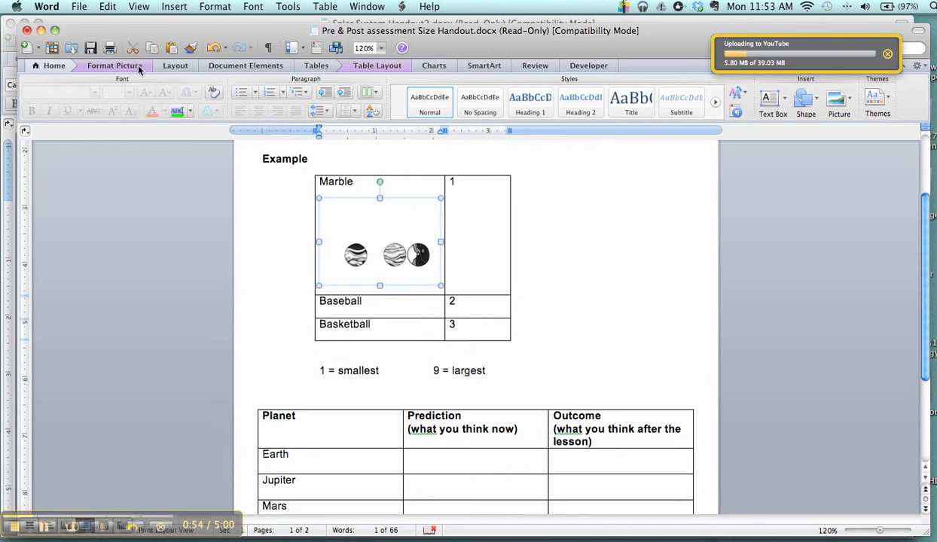
Step: Crop the planets picture toward the single striped planet, about half an inch wide
click(115, 66)
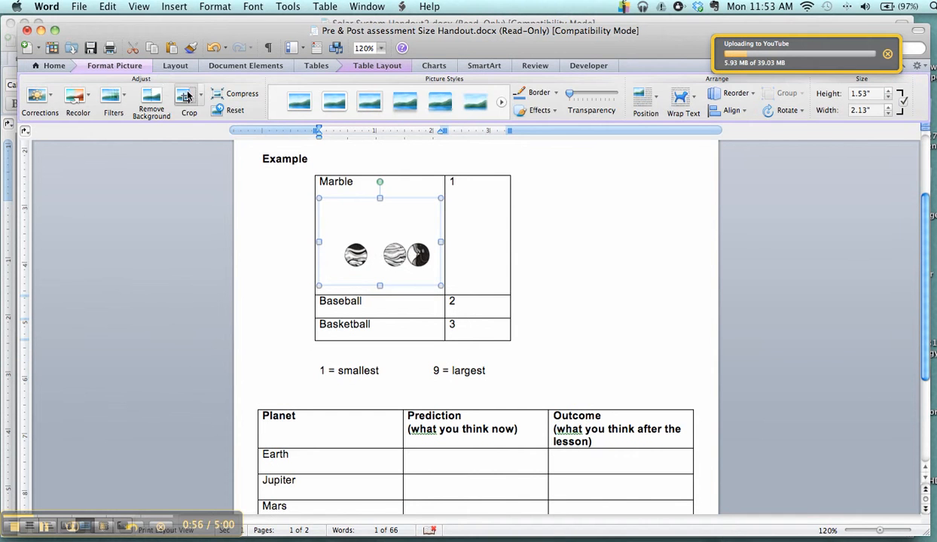
click(190, 102)
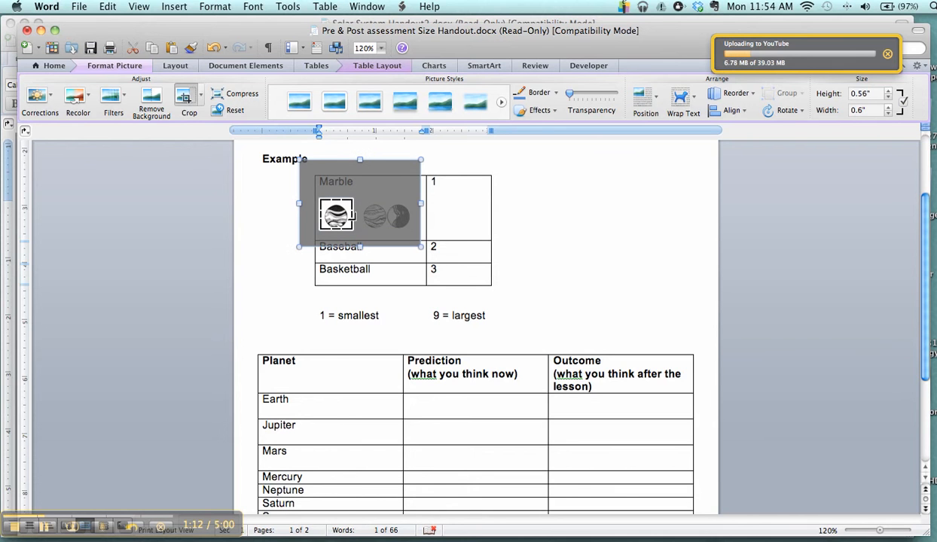
mouse_move(404, 217)
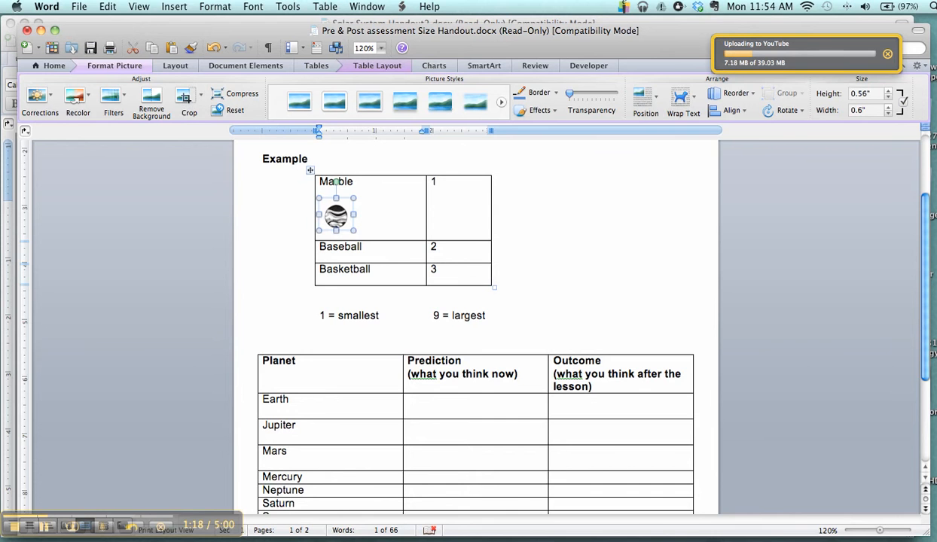
Step: Set the cropped planet to Wrap Text None and reposition it within the Marble cell
right_click(334, 216)
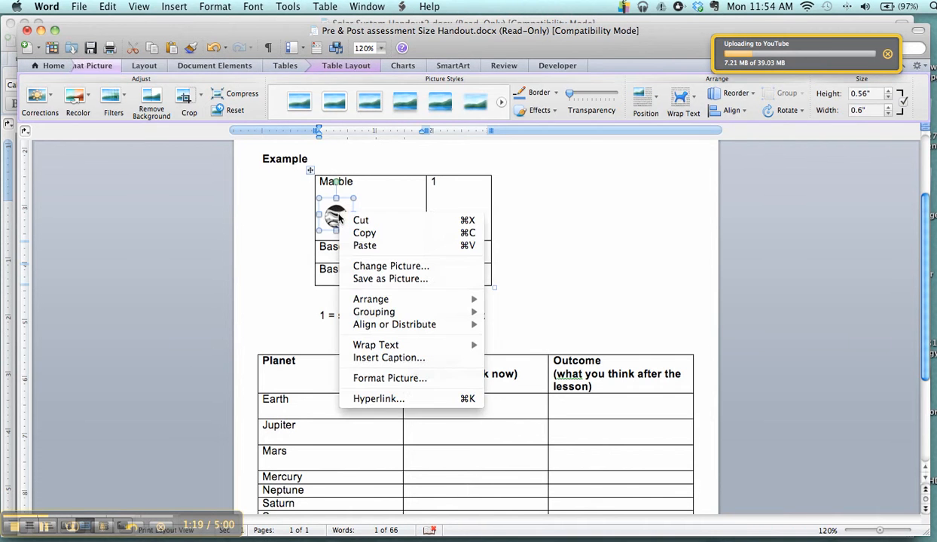
click(401, 382)
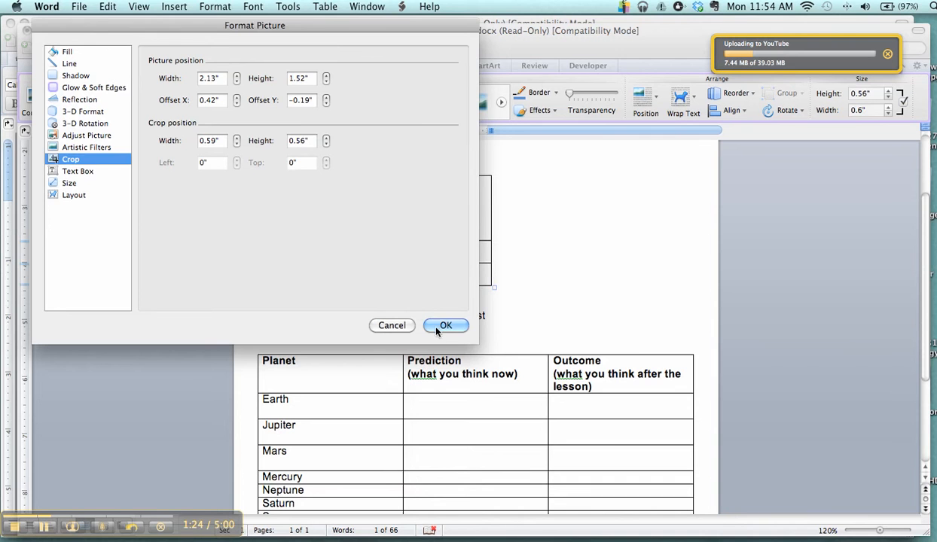
click(445, 325)
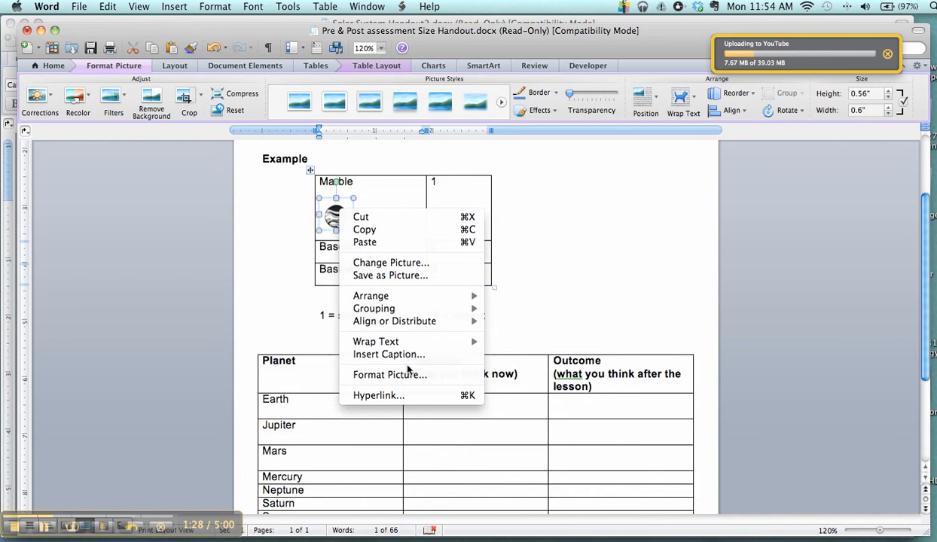
mouse_move(375, 341)
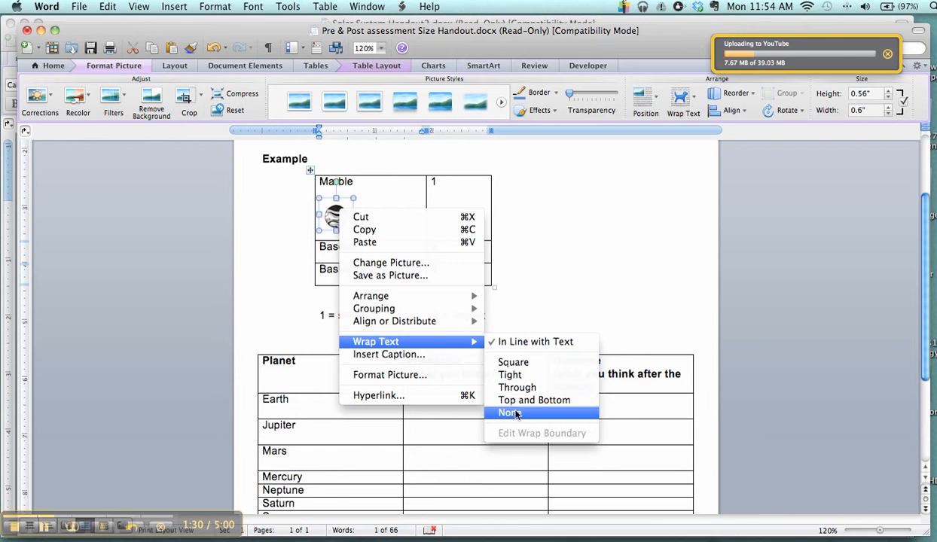
click(508, 413)
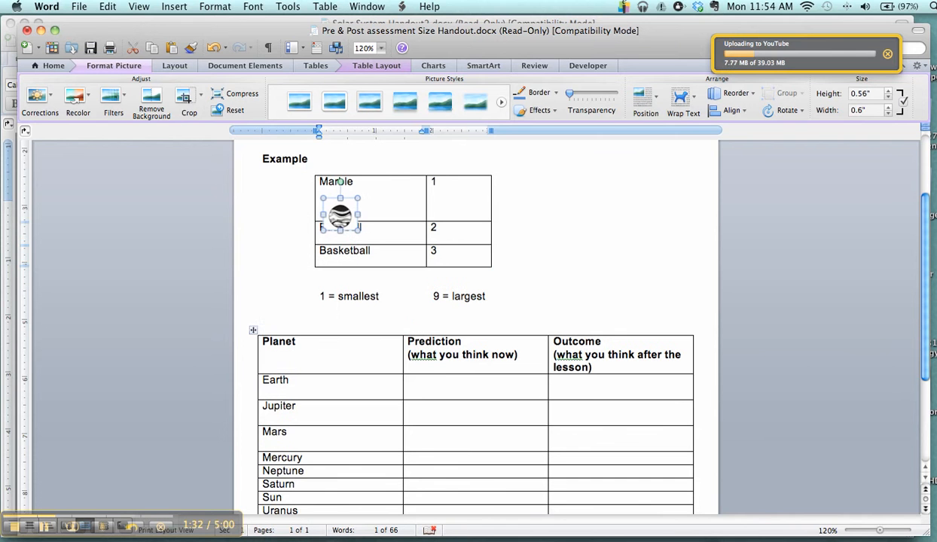
drag(340, 214, 386, 202)
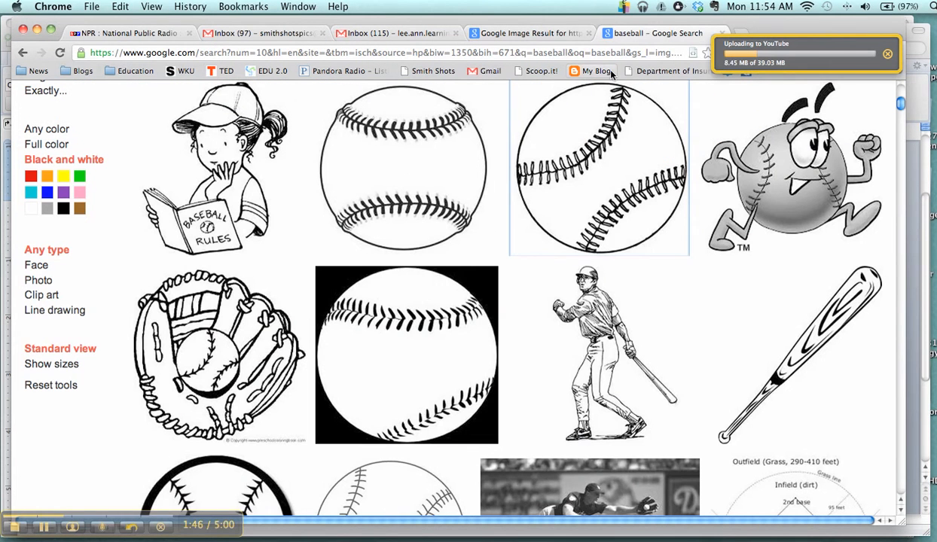
Step: Browse to the plain black-and-white baseball clip art and copy the image
scroll(down, 3)
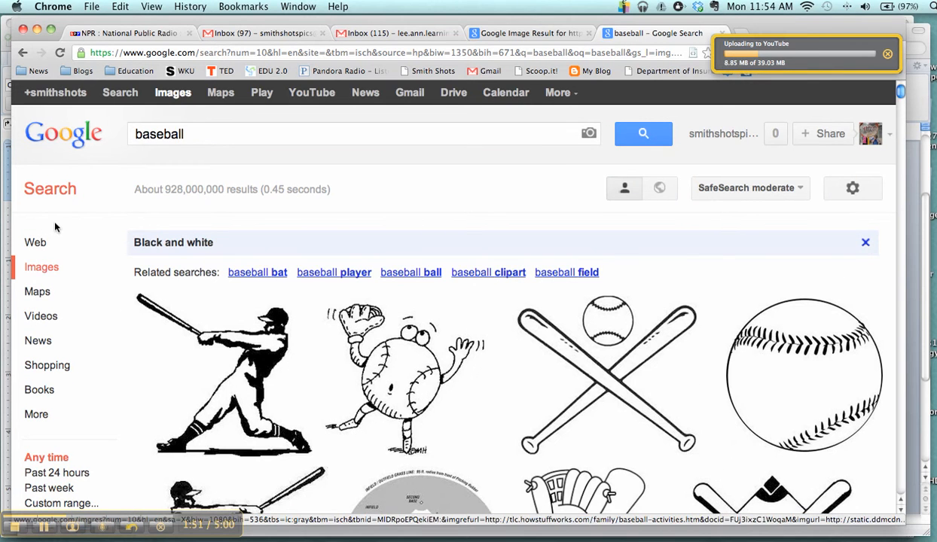
scroll(down, 3)
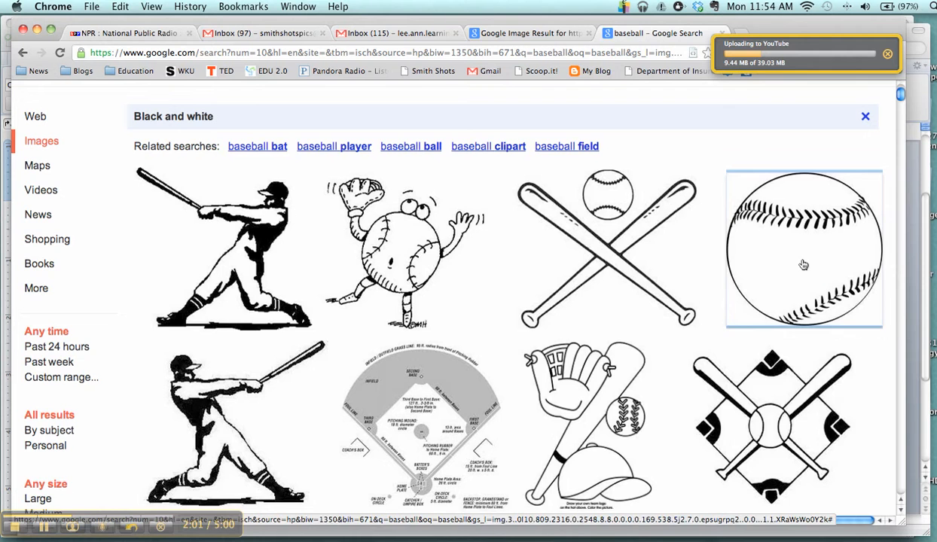
click(804, 250)
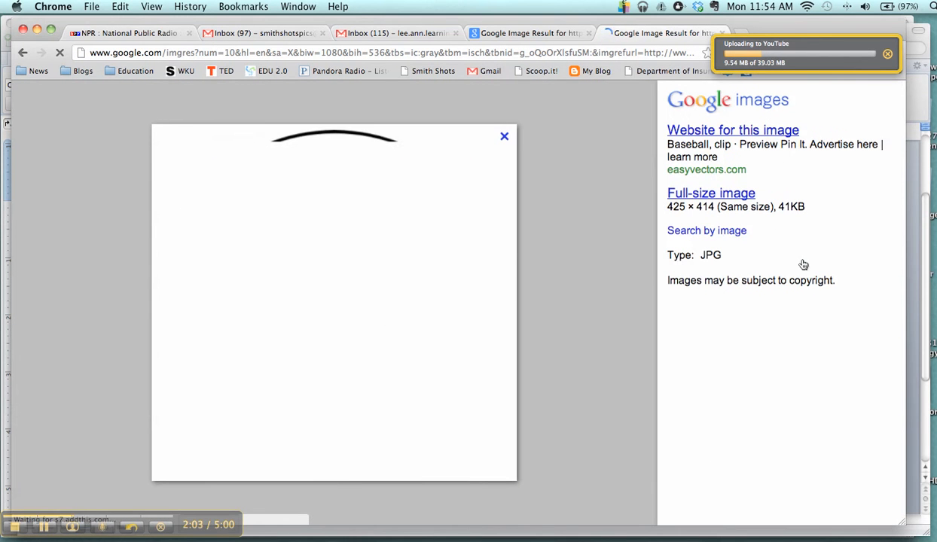
right_click(331, 263)
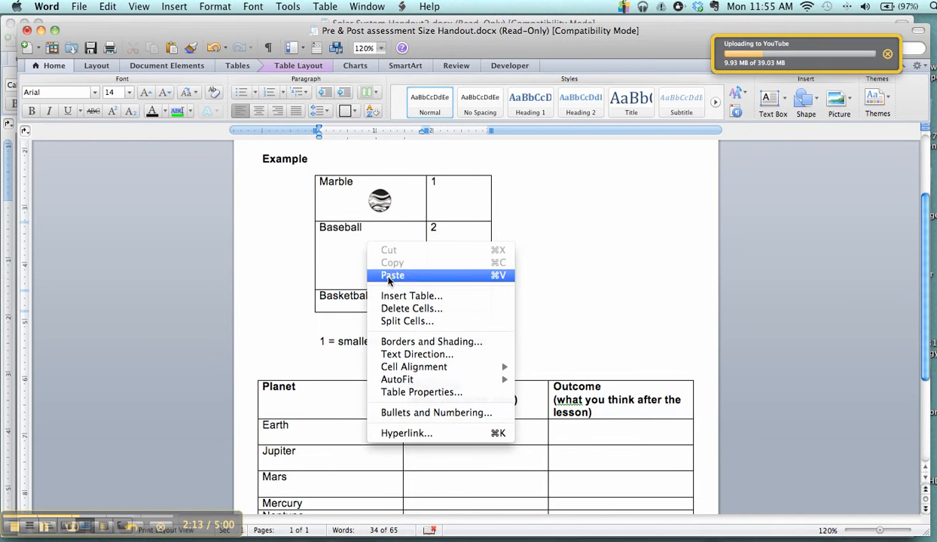
Step: Paste the copied baseball clip art into the Baseball cell
click(392, 274)
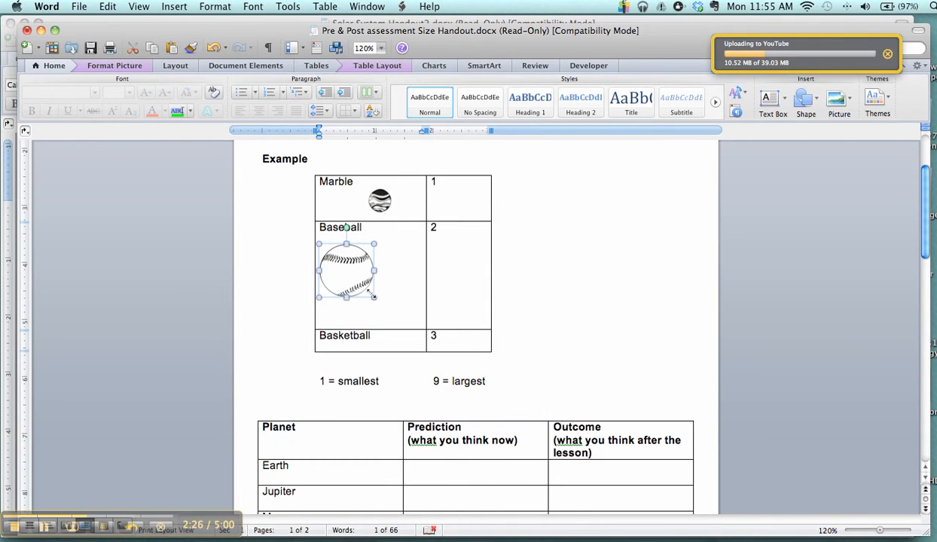
Step: Set the baseball picture to Wrap Text None and move it beside the Baseball label
right_click(346, 271)
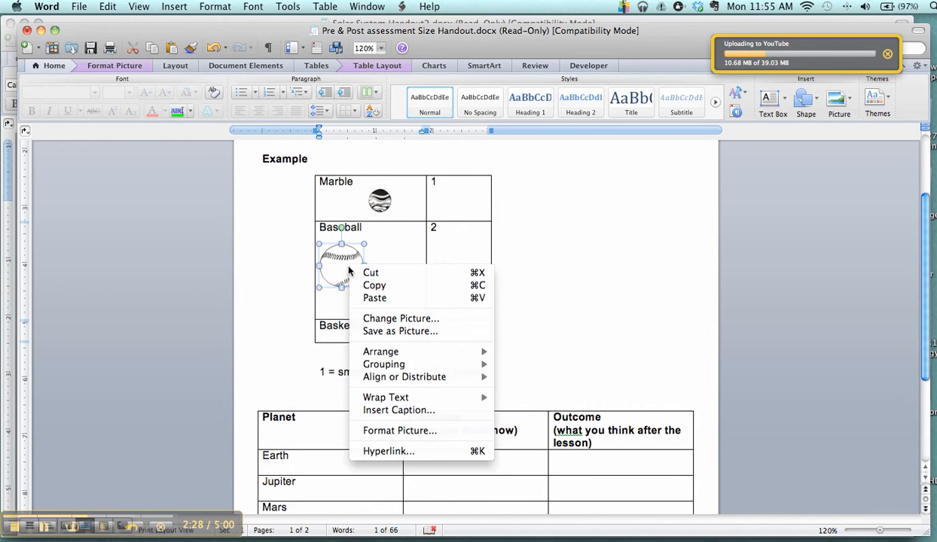
mouse_move(382, 365)
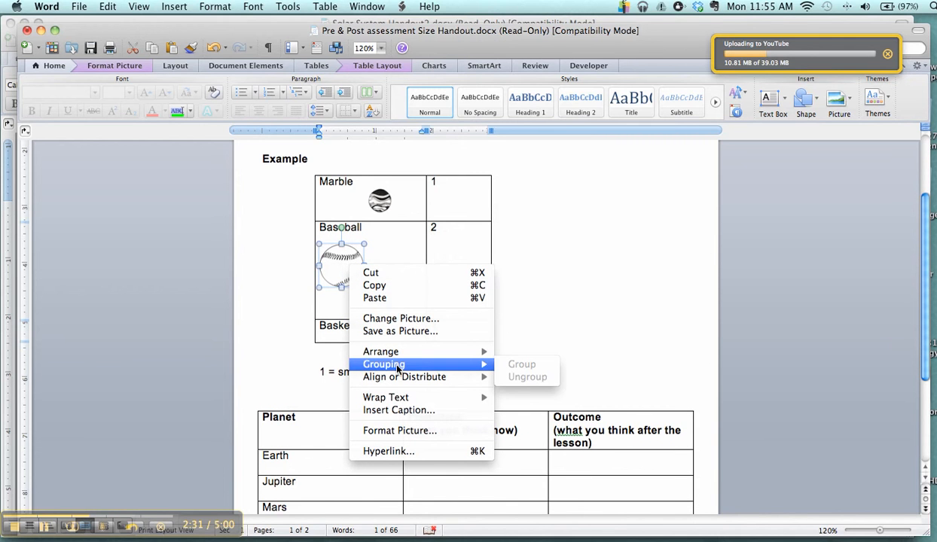
mouse_move(380, 353)
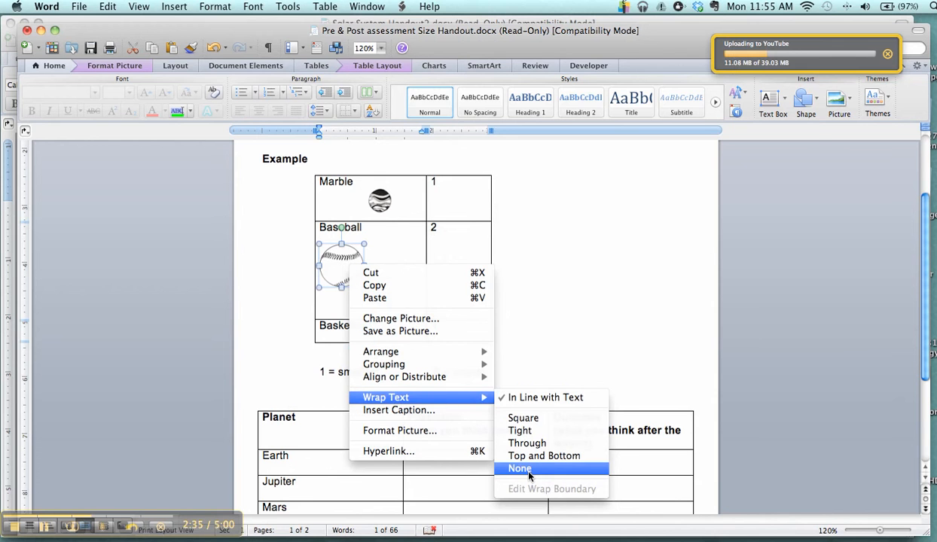
click(520, 468)
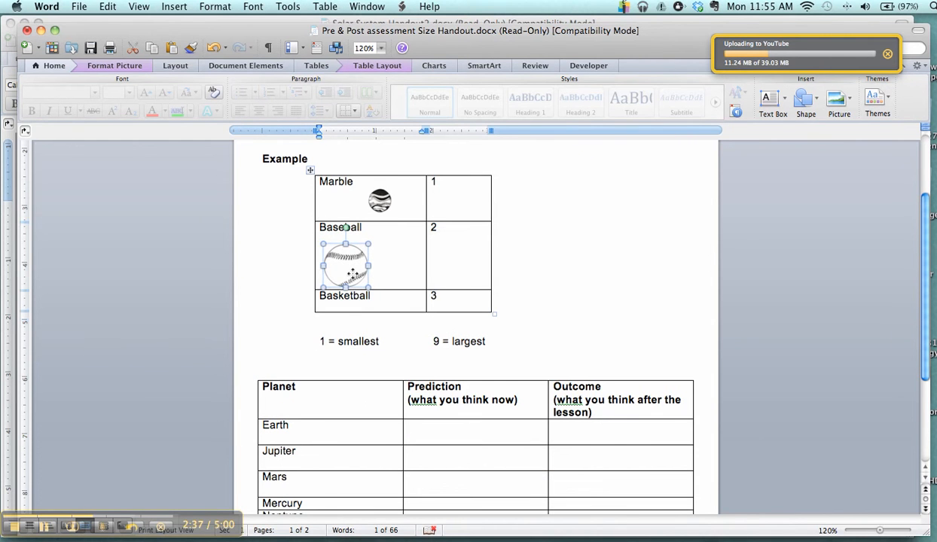
drag(345, 263, 388, 253)
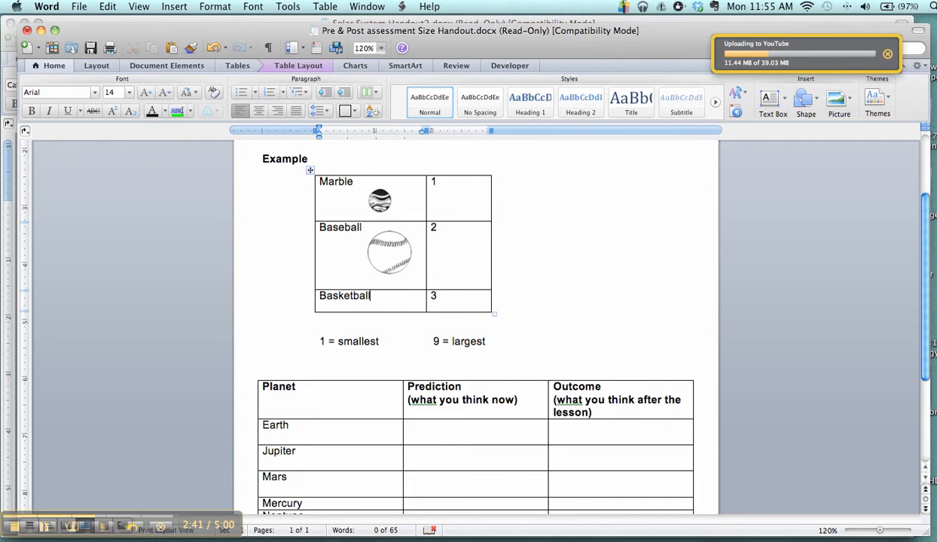
Step: Drag the marble picture just under the Marble label, then place the cursor below the table
click(379, 200)
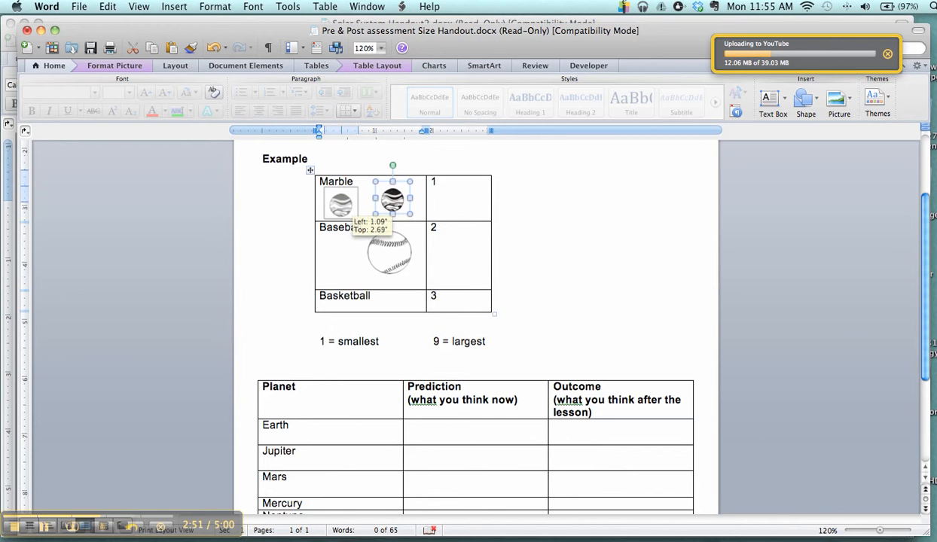
drag(392, 199, 337, 203)
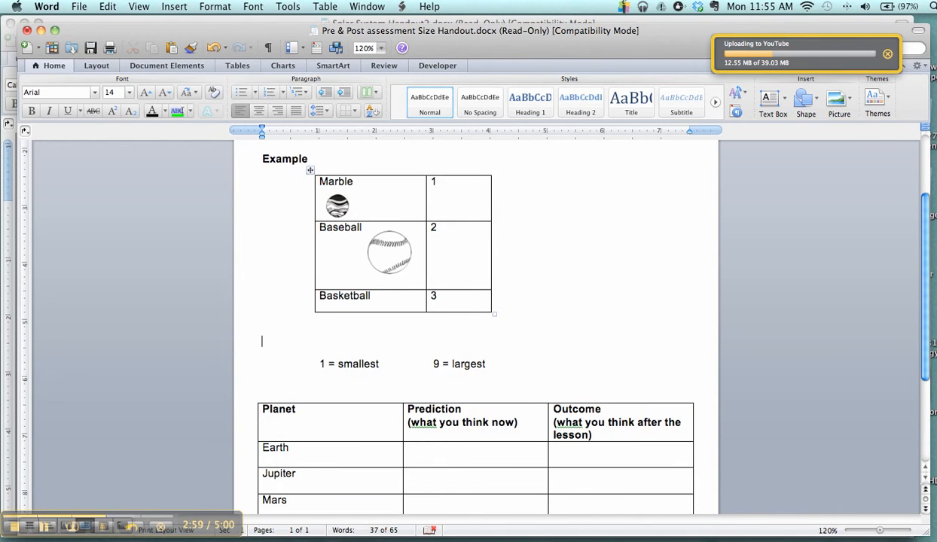
click(325, 6)
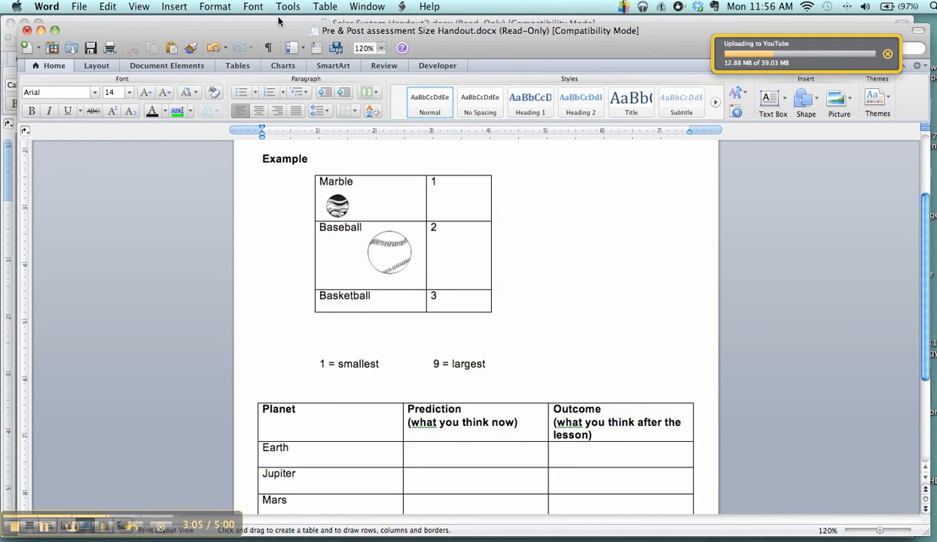
Step: Insert a three-column table and label its cells Marble, Baseball and Basketball
click(325, 6)
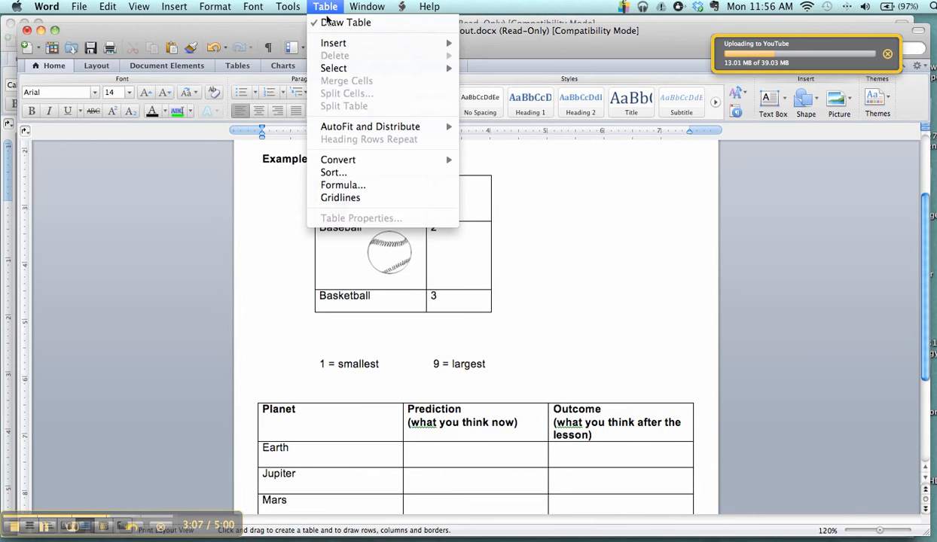
click(334, 42)
text(1)
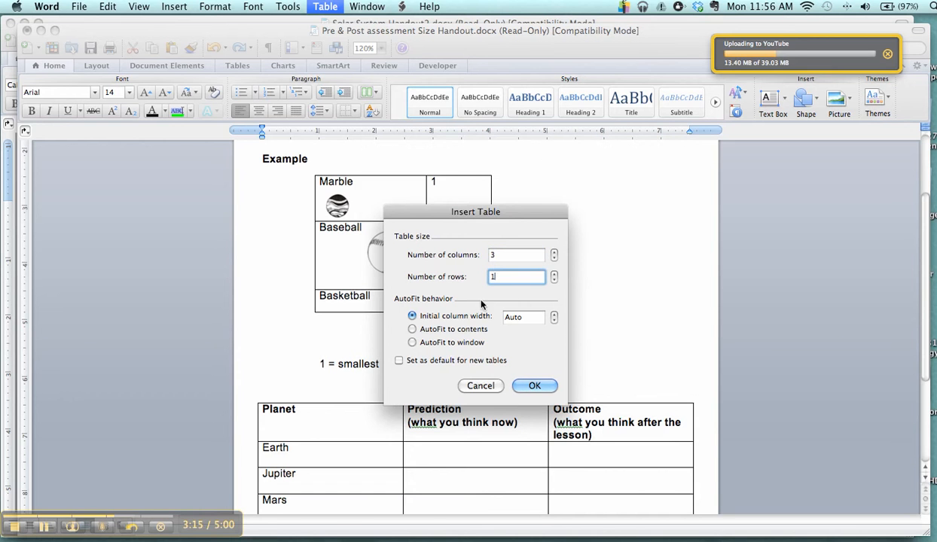
click(533, 386)
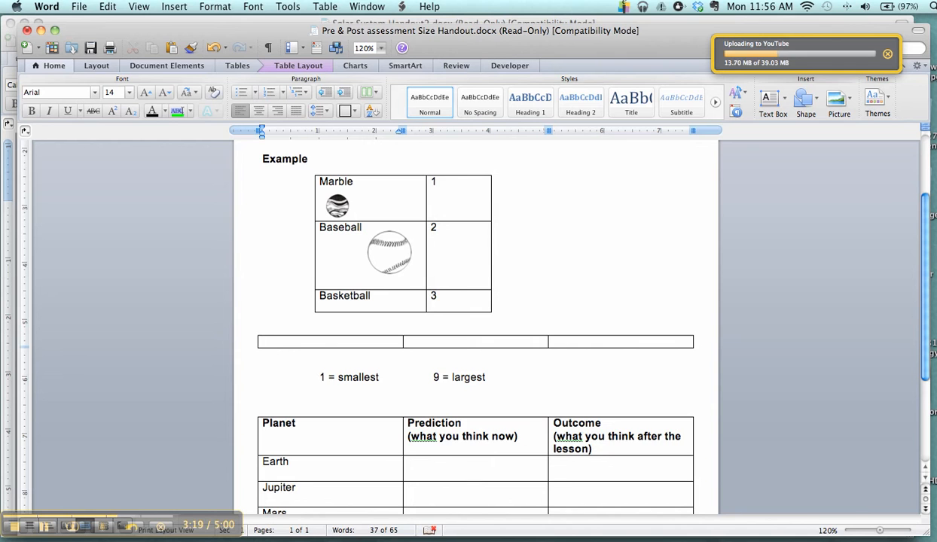
text(Marble)
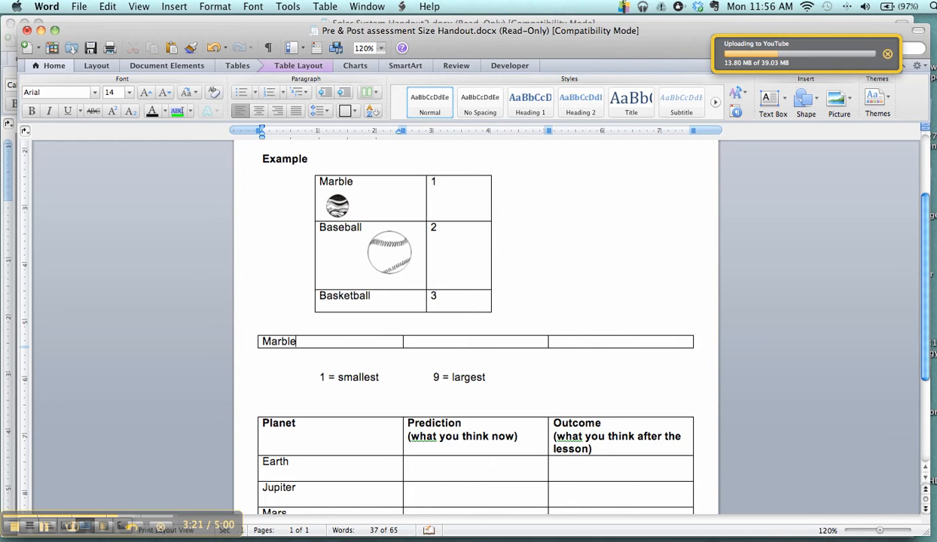
text(Baseball)
click(621, 342)
text(Basketball)
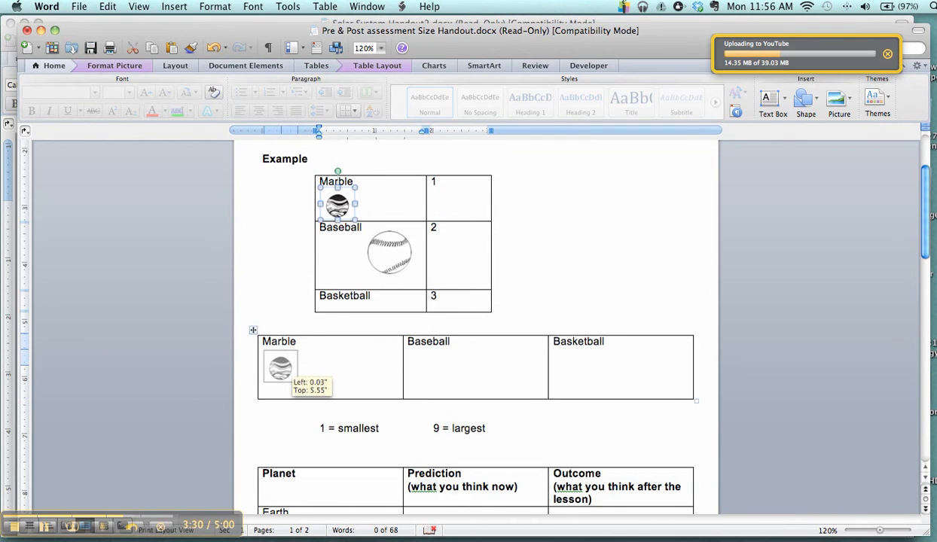
Step: Drag the marble and baseball pictures into the new table's cells and start a text box
drag(281, 368, 431, 375)
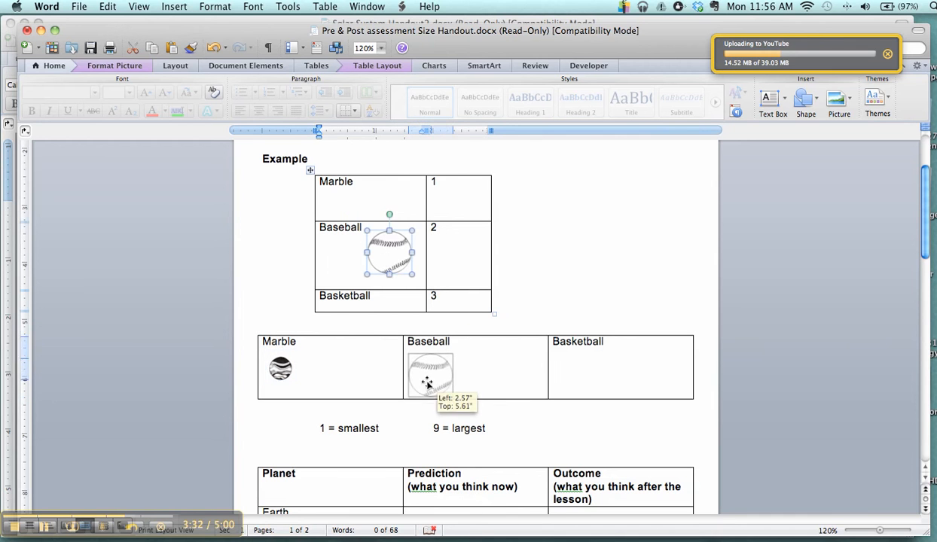
drag(389, 253, 431, 369)
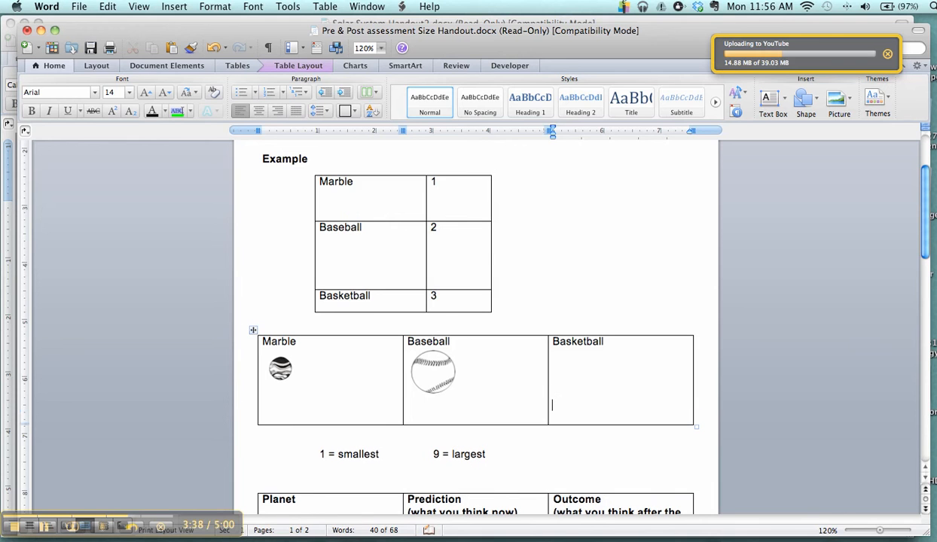
click(280, 367)
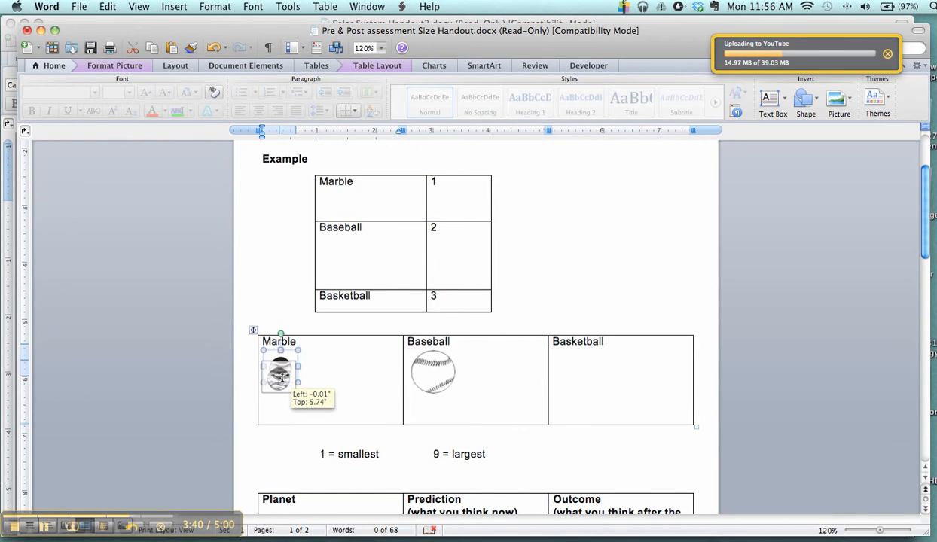
click(432, 380)
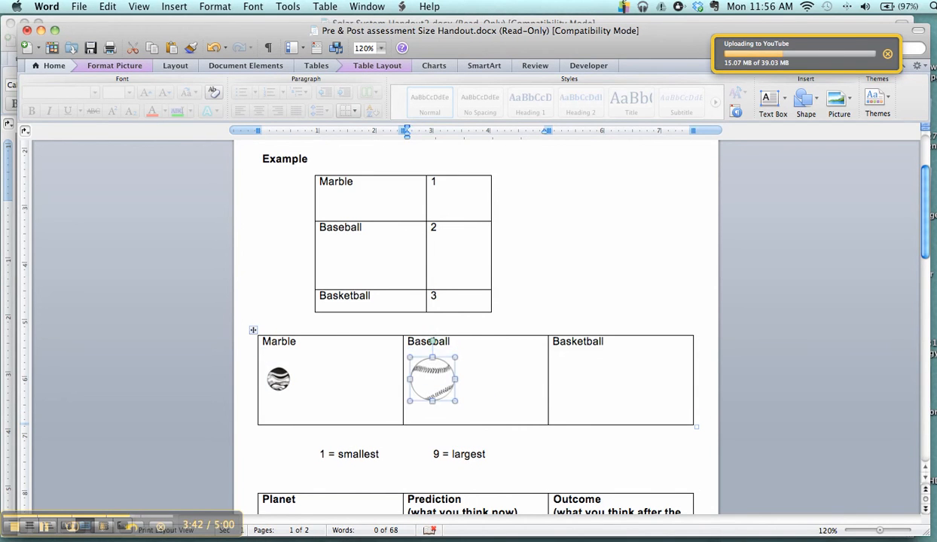
click(551, 391)
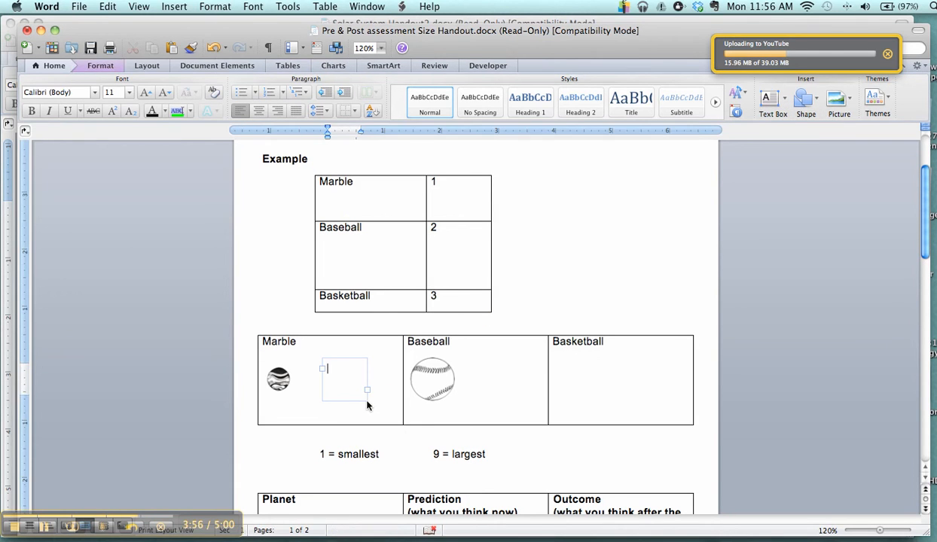
Step: Enter the number 1 in the Marble cell's text box and enlarge it to font size 48 plus
text(1)
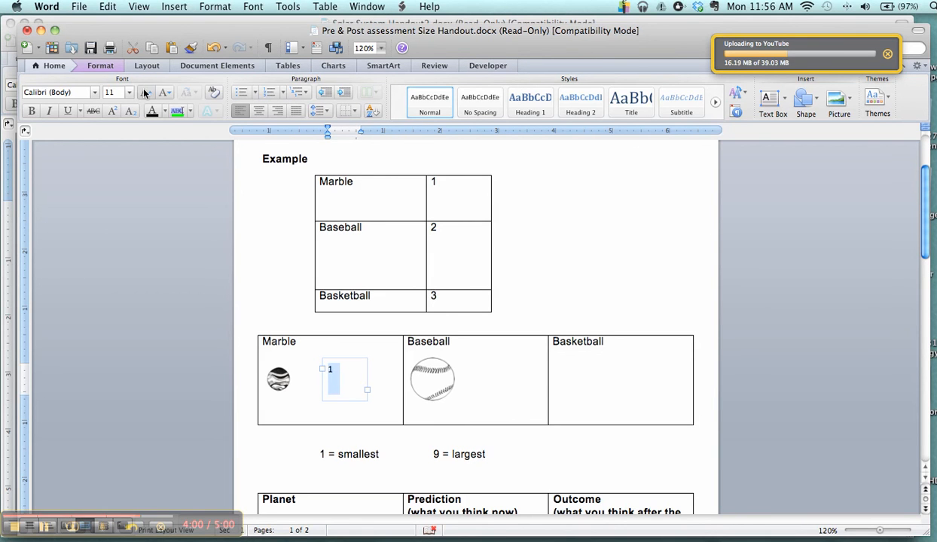
click(145, 91)
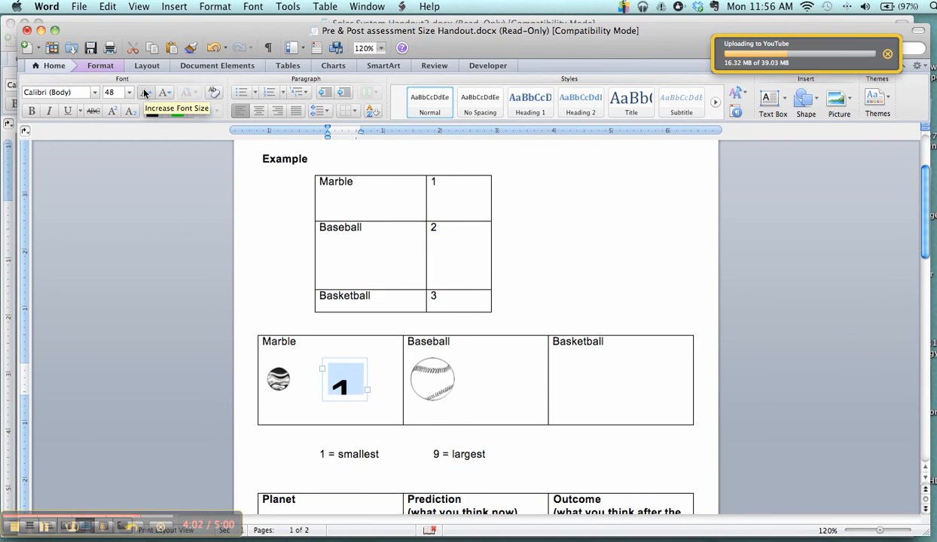
click(144, 92)
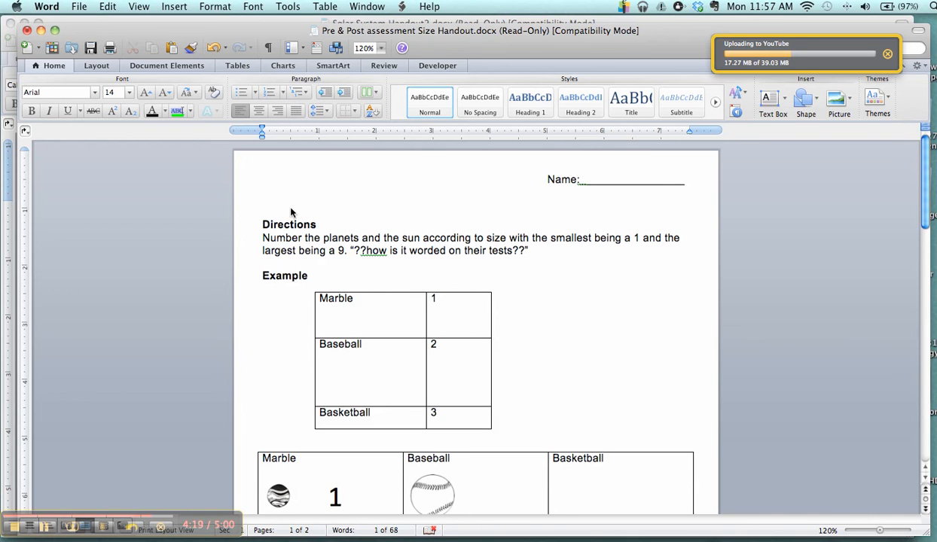
click(262, 201)
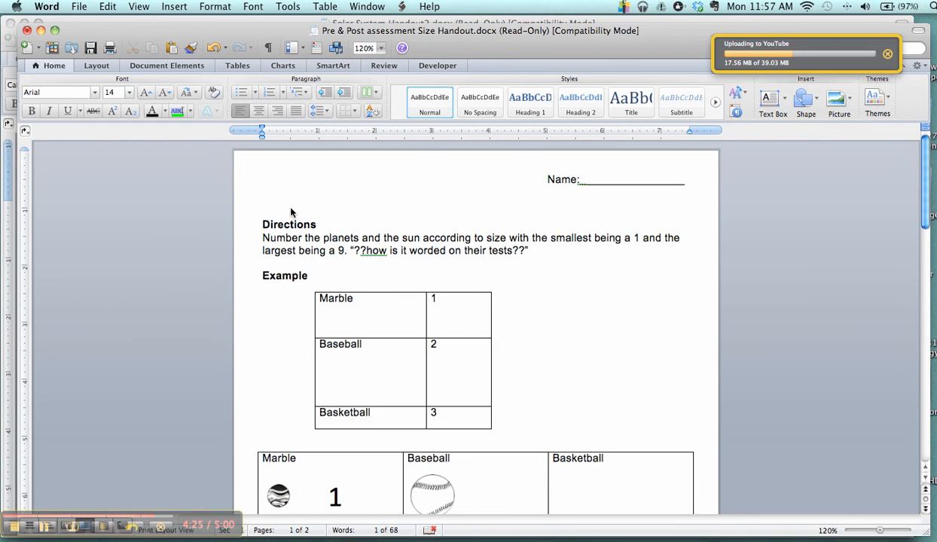
click(262, 201)
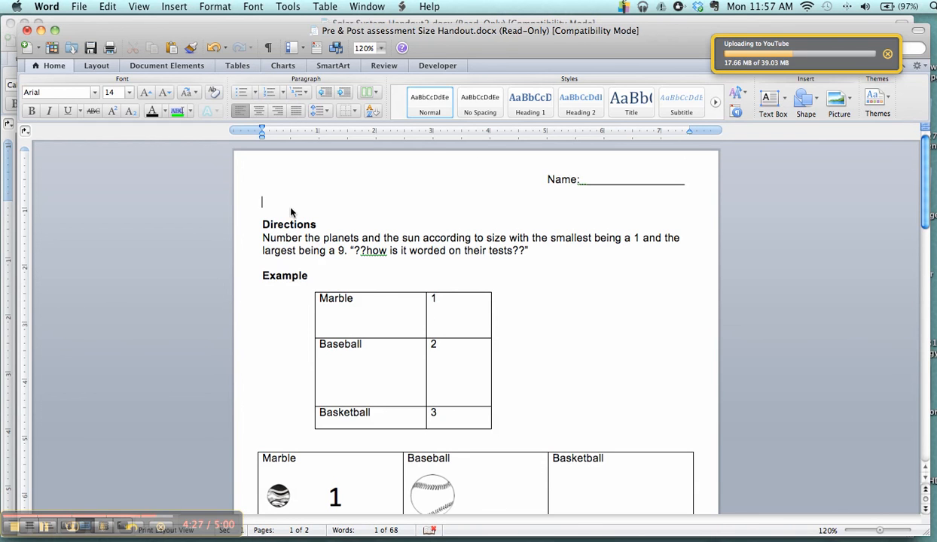